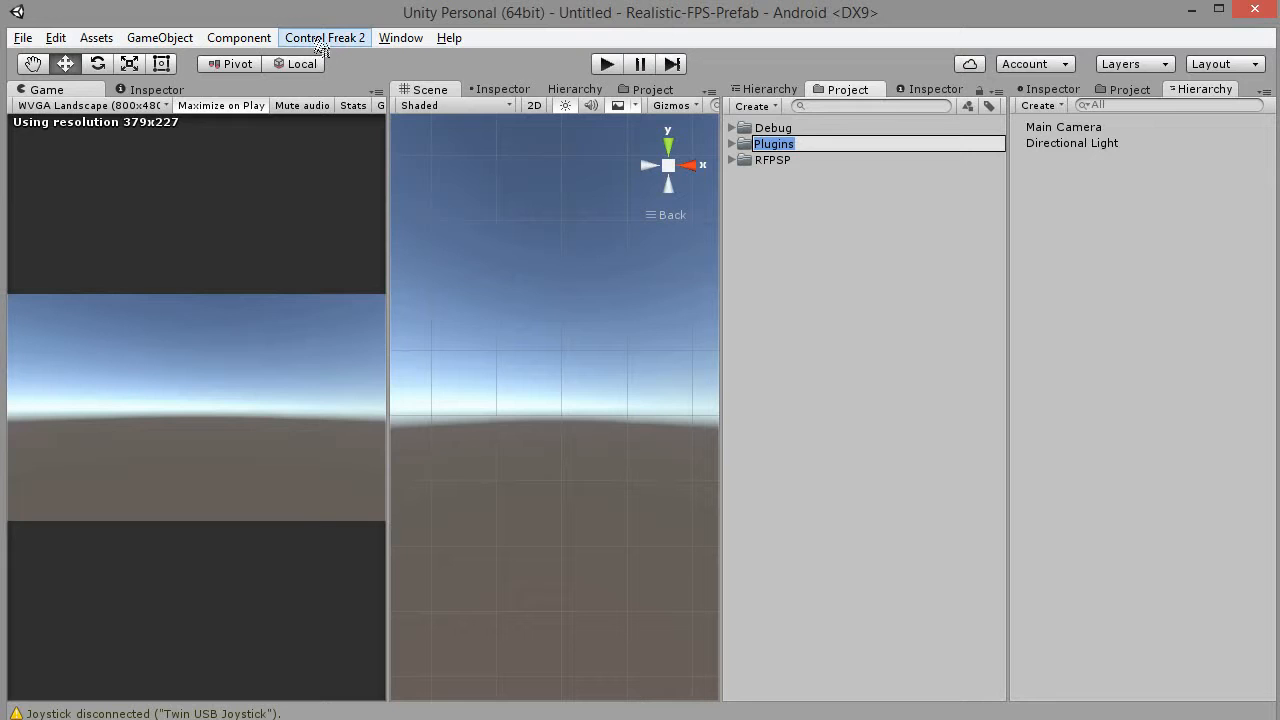
Run the Control Freak 2 script converter from the CF2 menu
left_click(324, 37)
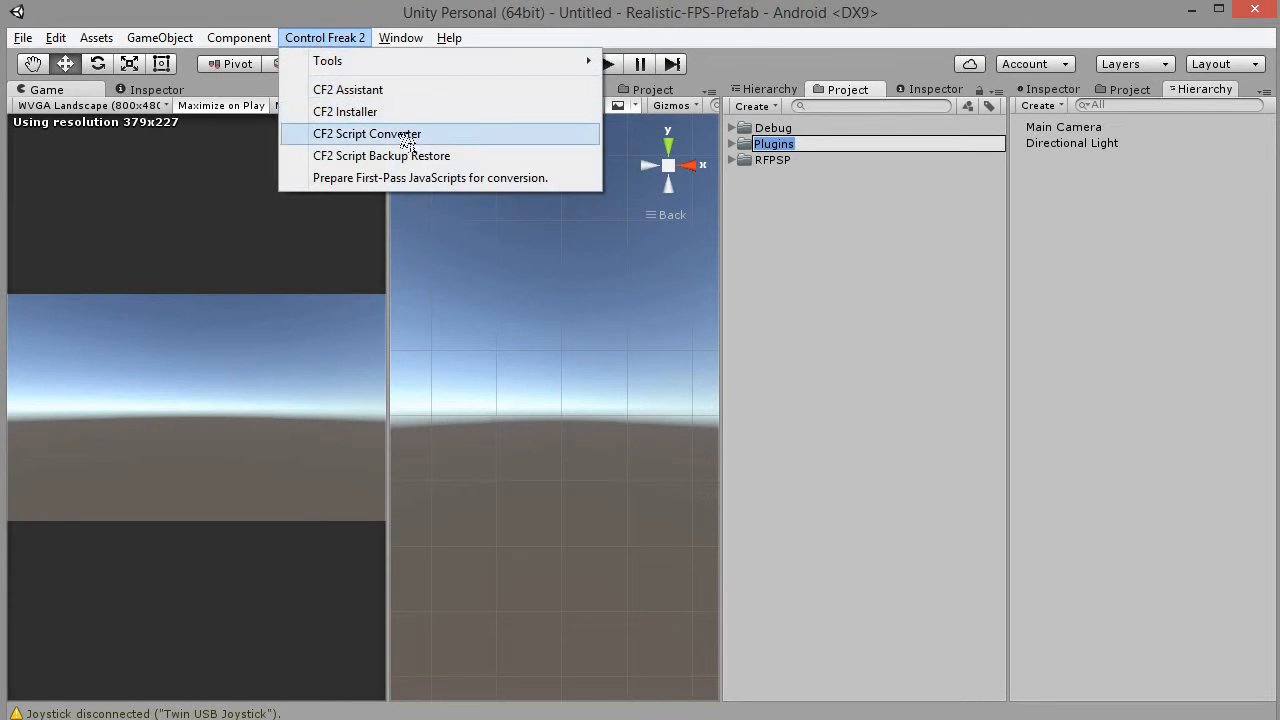
left_click(367, 133)
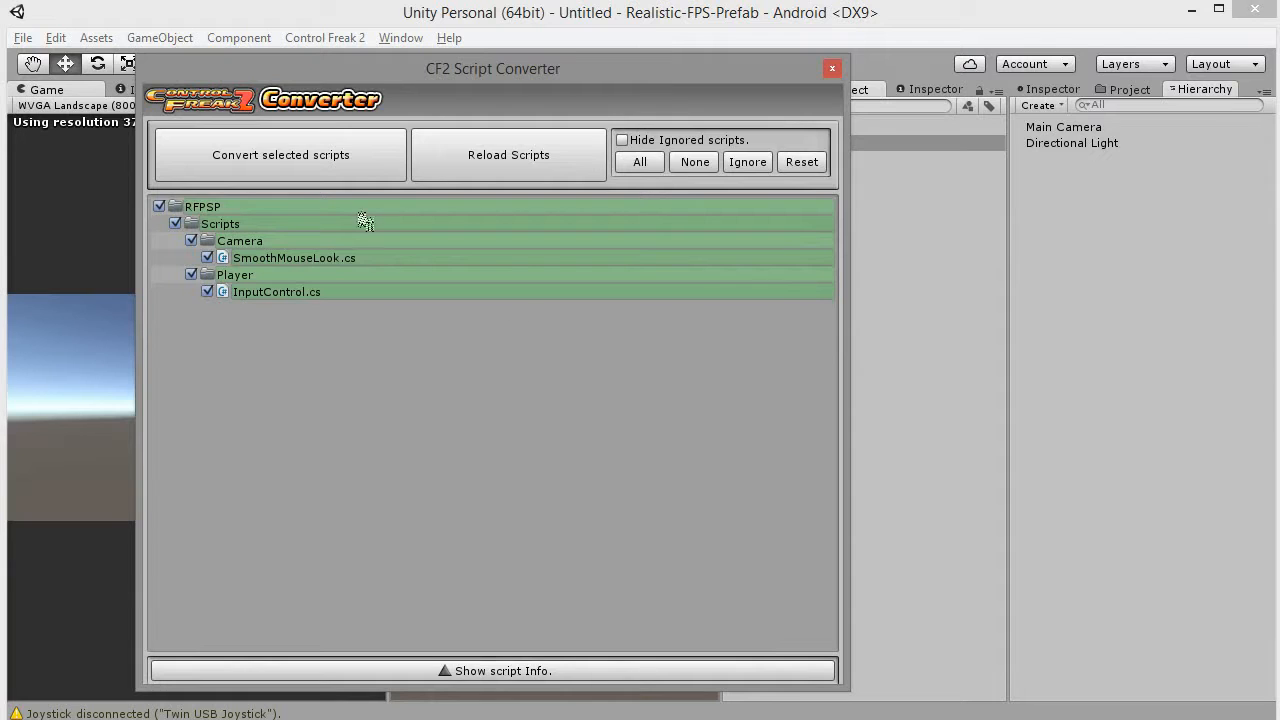
left_click(831, 68)
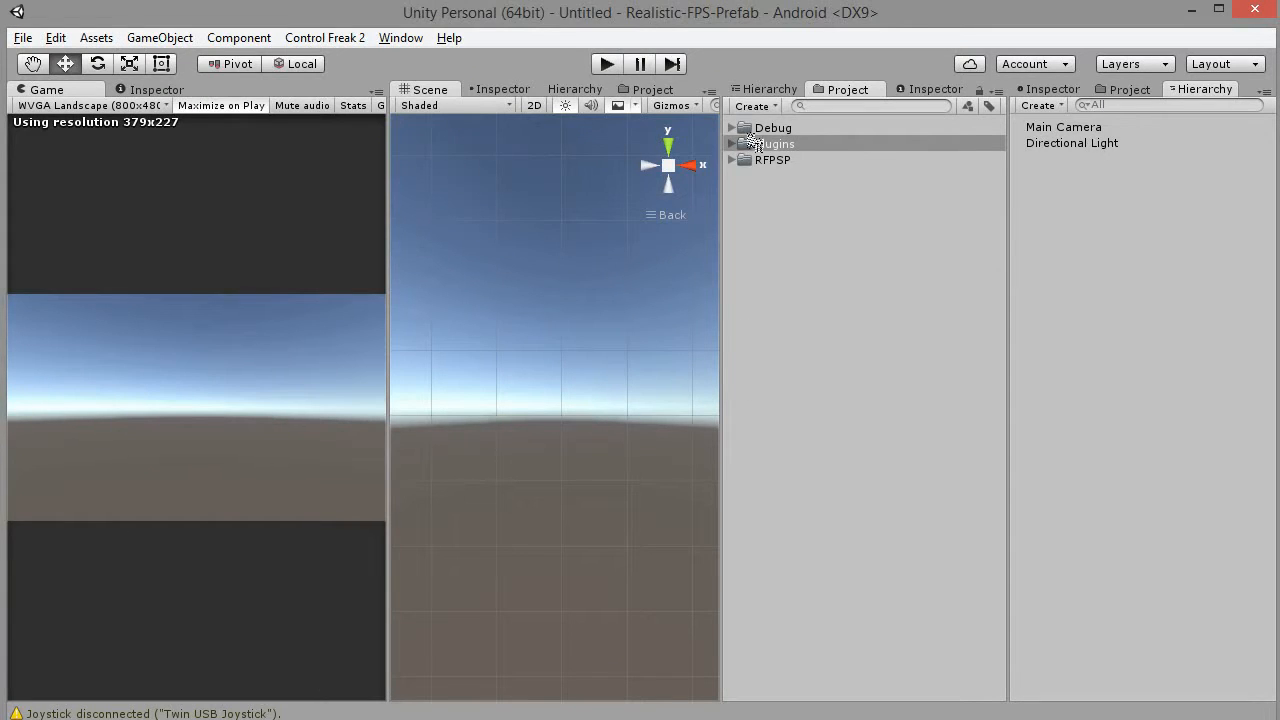
Expand RFPSP and load the FPS Prefab Sandbox scene
left_click(733, 159)
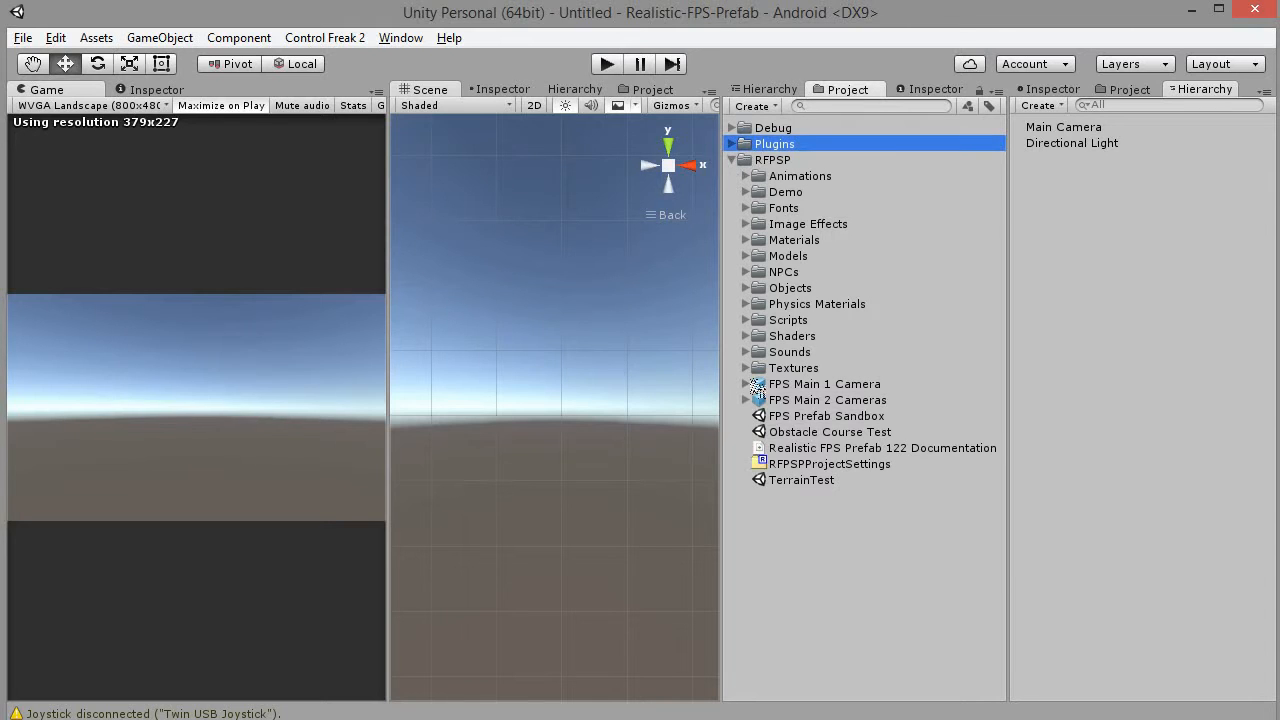
double_click(827, 415)
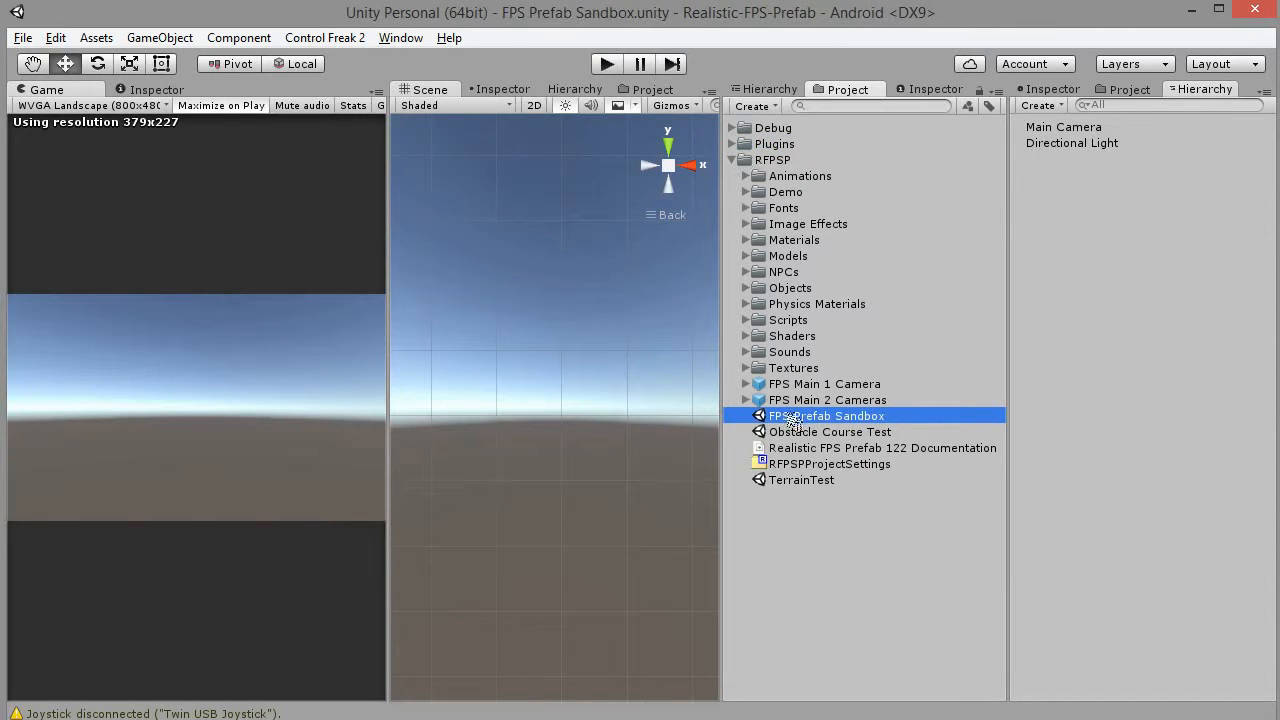
mouse_move(713, 290)
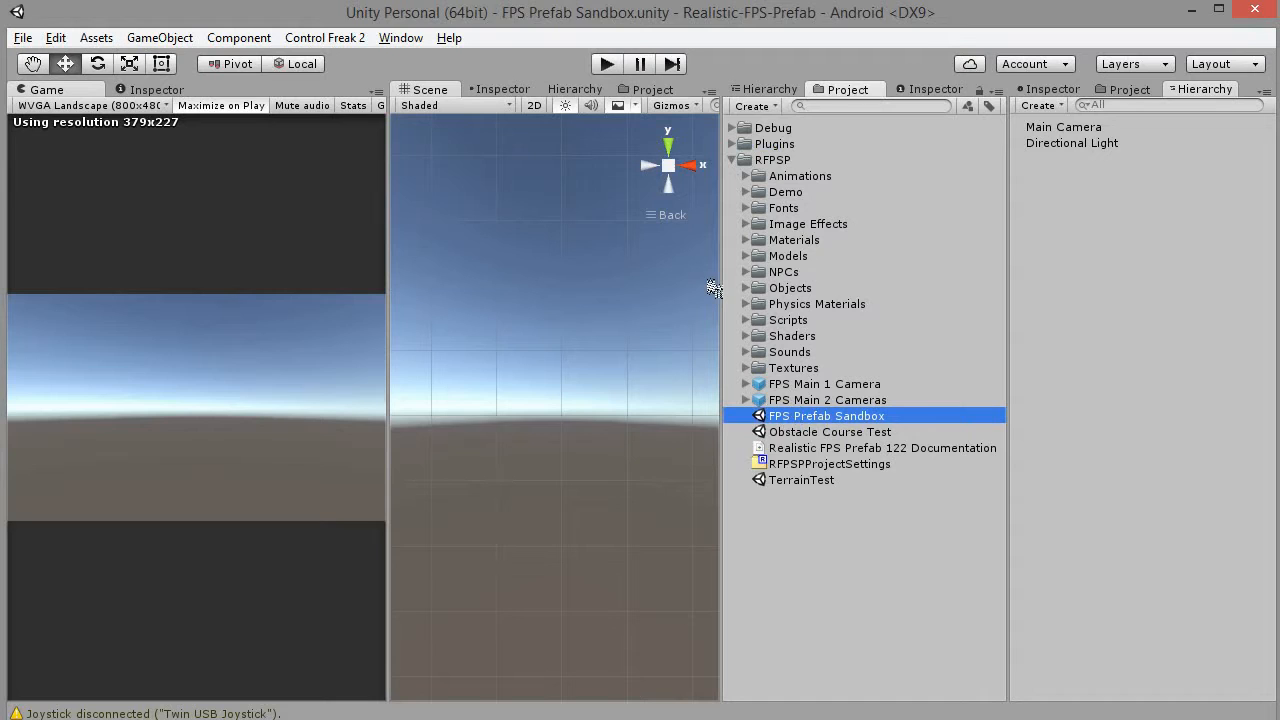
left_click(826, 415)
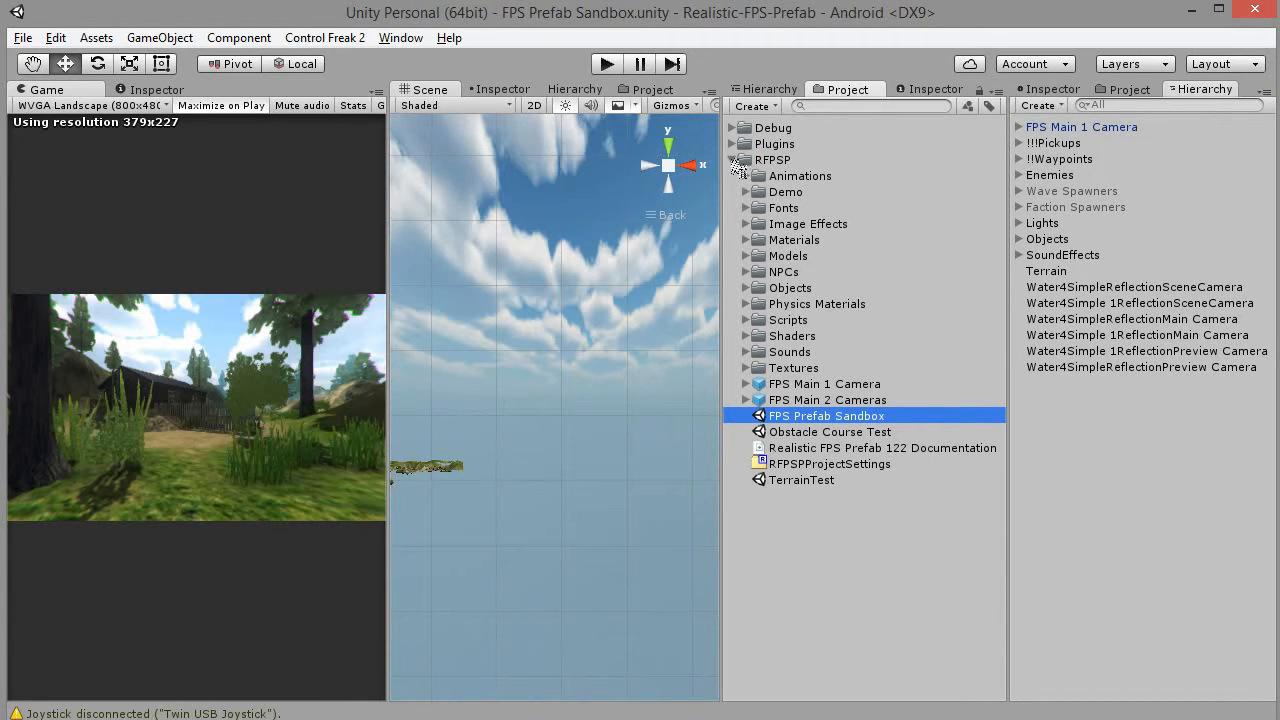
Place CF2-Realistic-FPS-Prefab-Rig from Control-Freak-2 Prefabs > Rigs > FPP-TPP into the scene
left_click(740, 159)
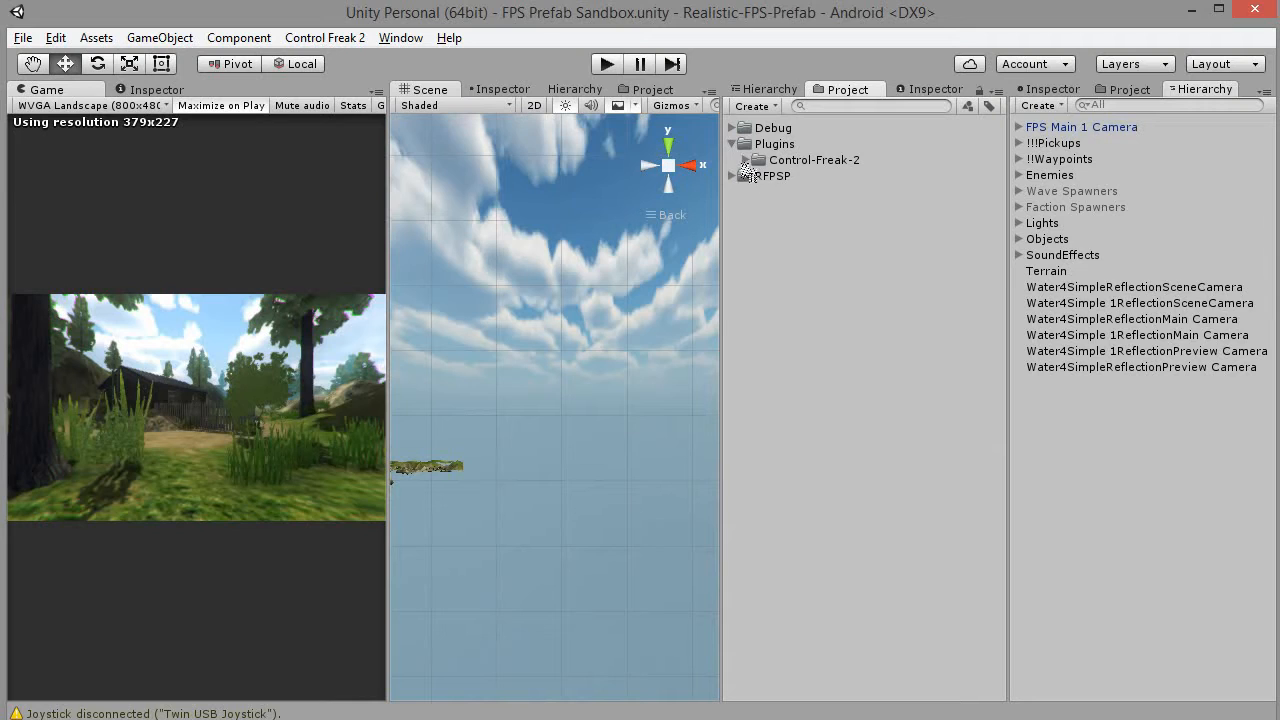
left_click(732, 160)
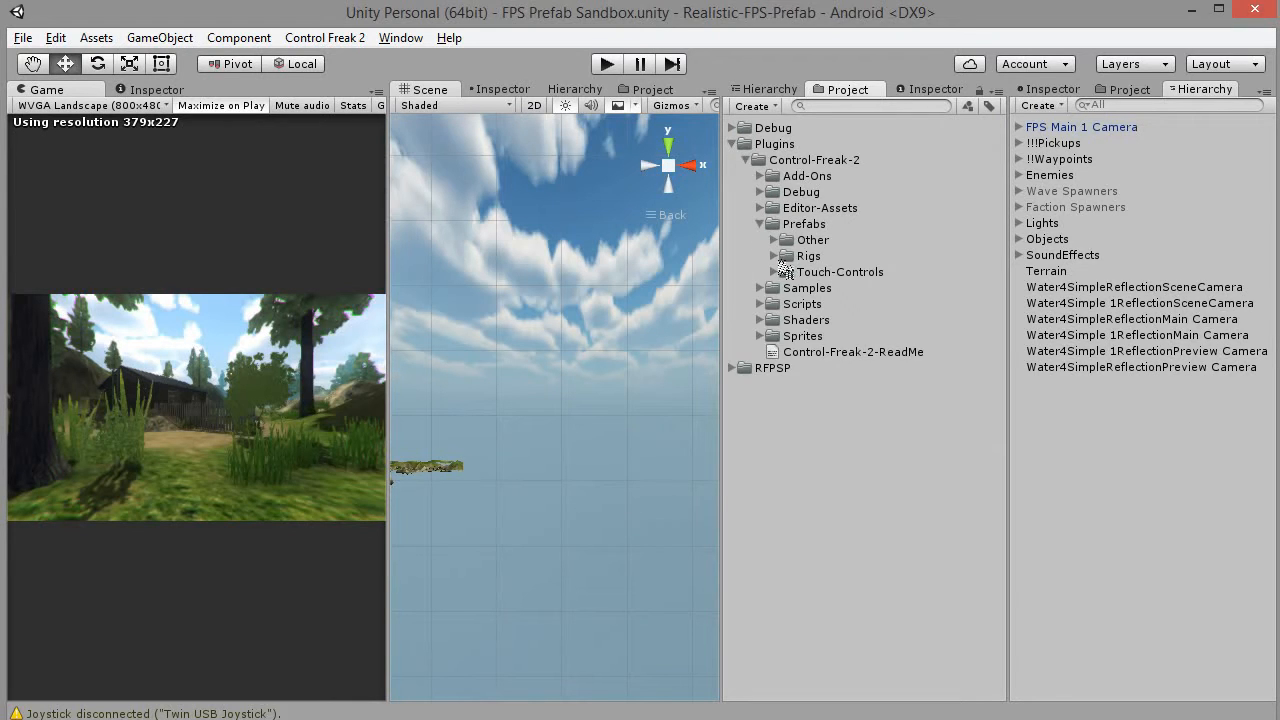
left_click(774, 255)
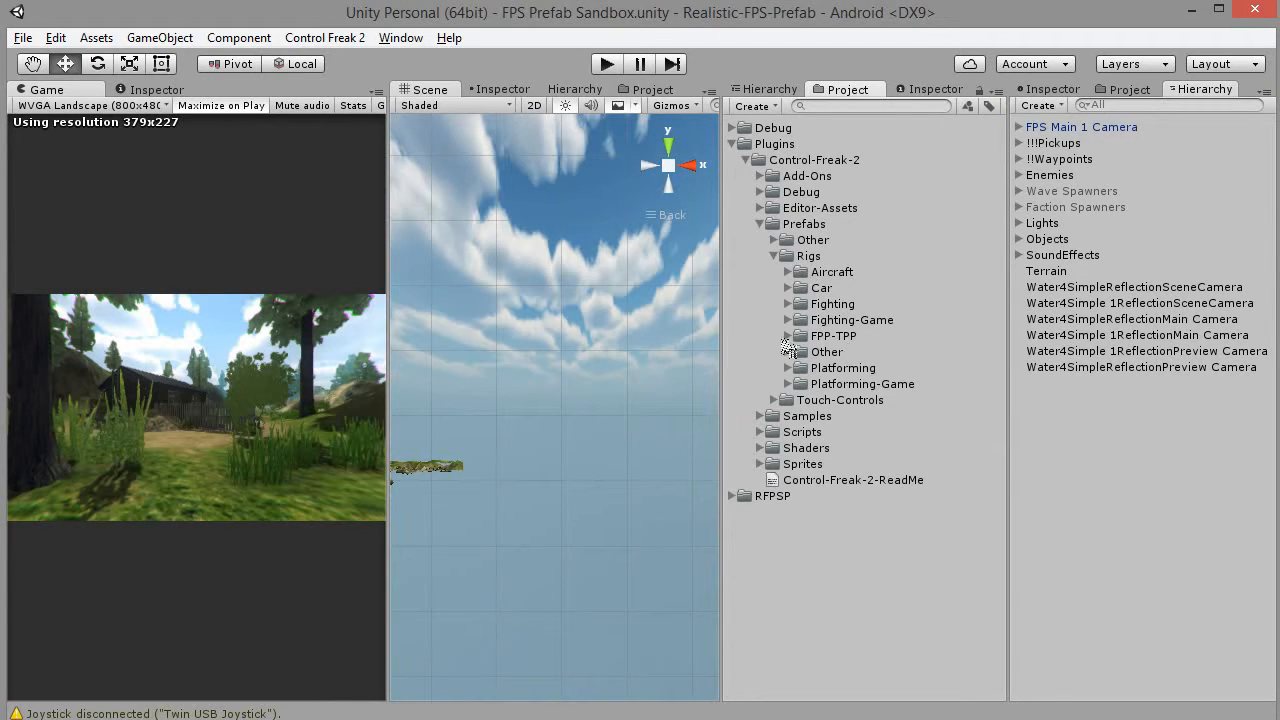
left_click(787, 335)
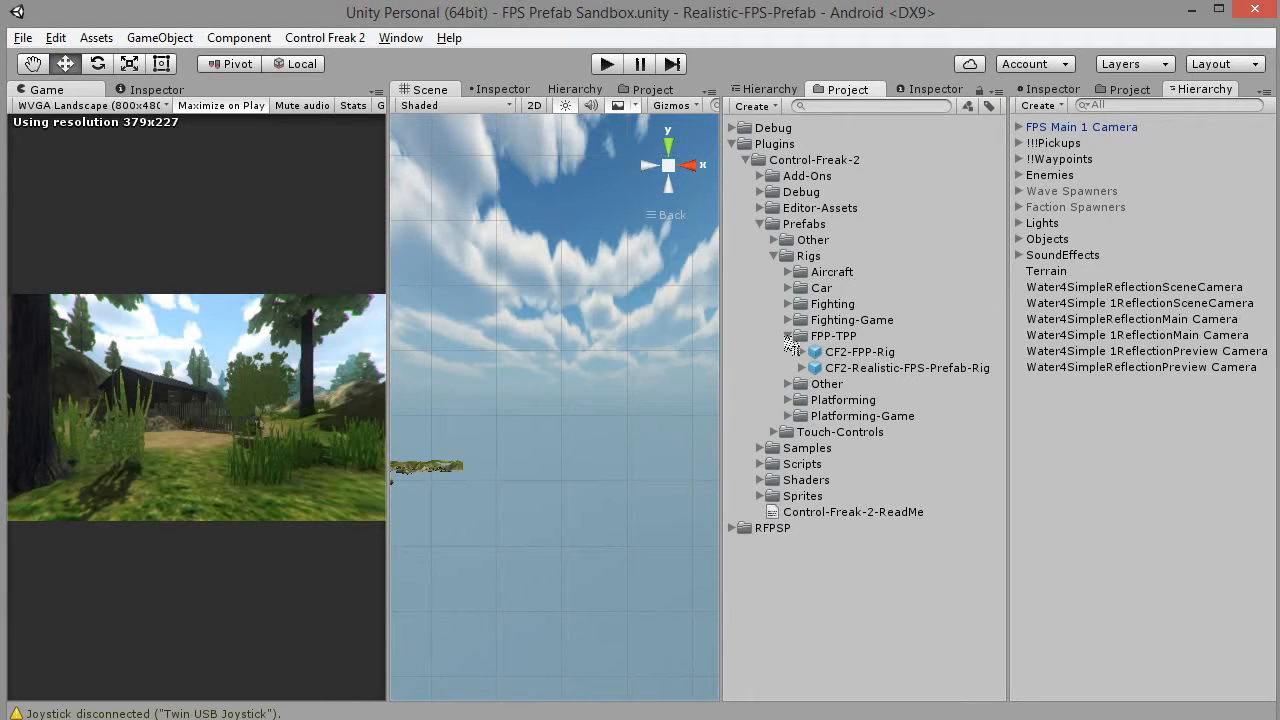
left_click(906, 367)
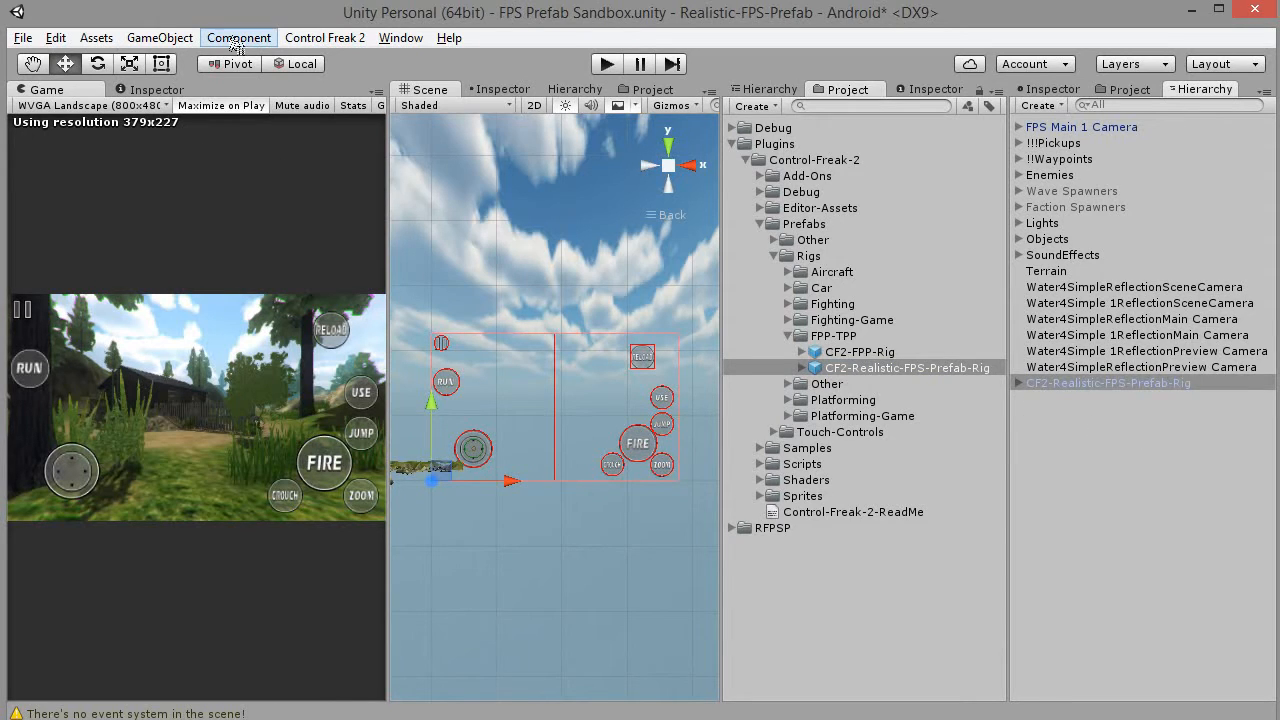
mouse_move(159, 37)
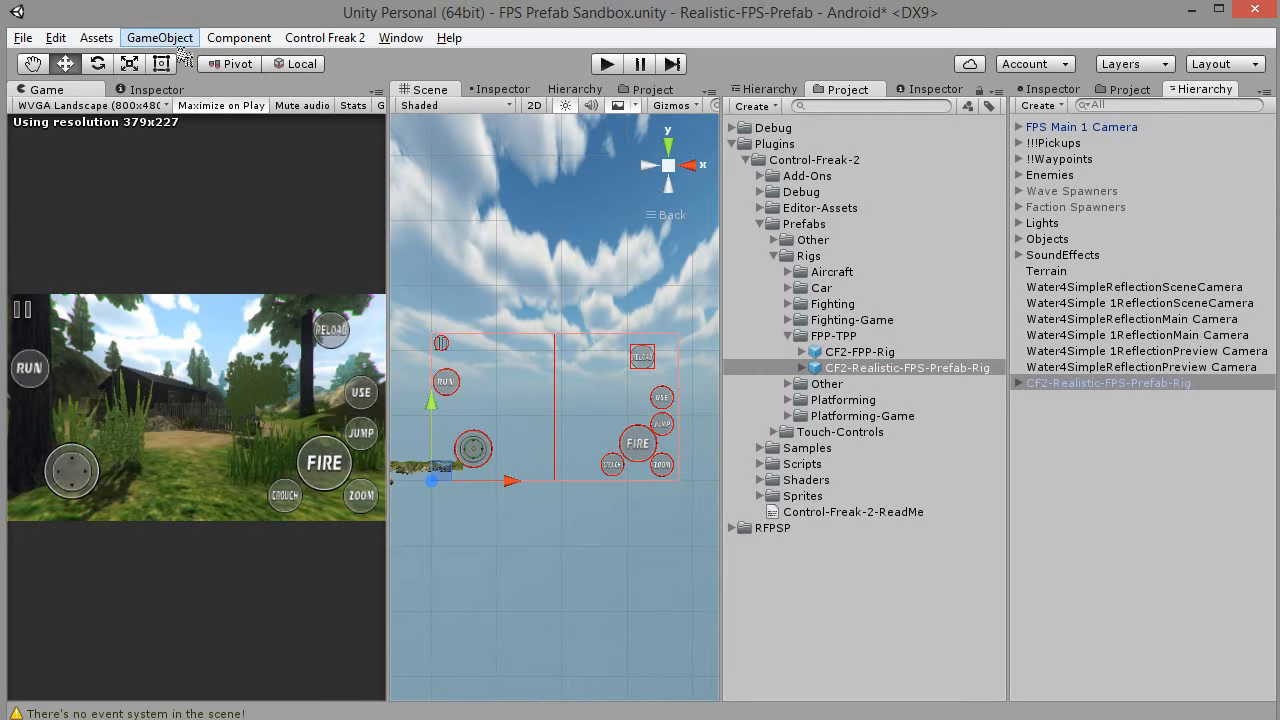
Add the CF2 Event System and Gamepad Manager, then enter Play mode
left_click(159, 37)
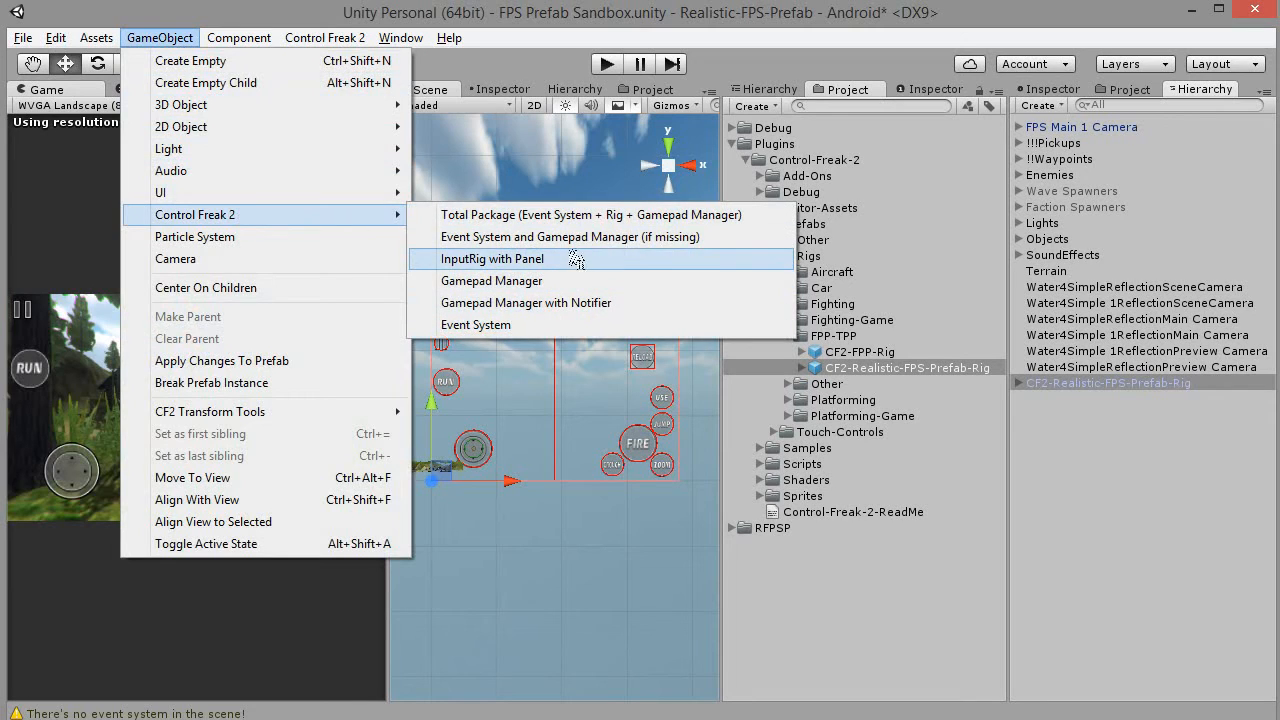
mouse_move(570, 237)
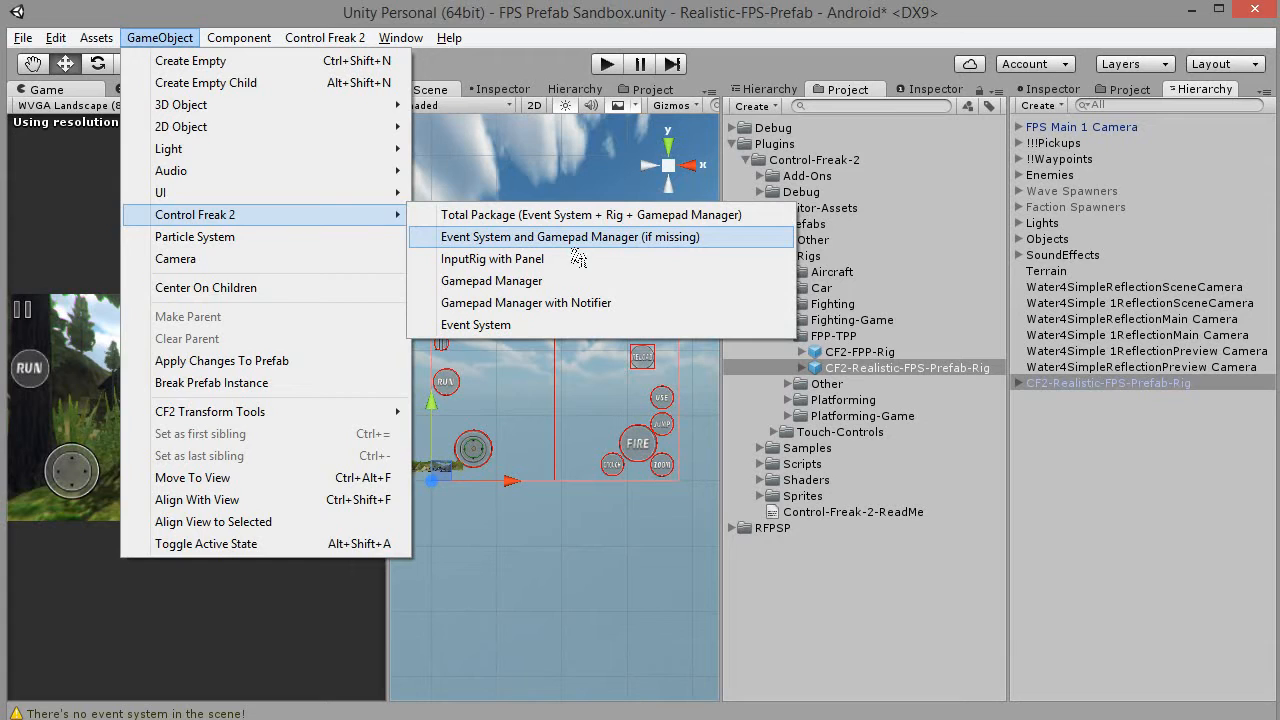
left_click(570, 237)
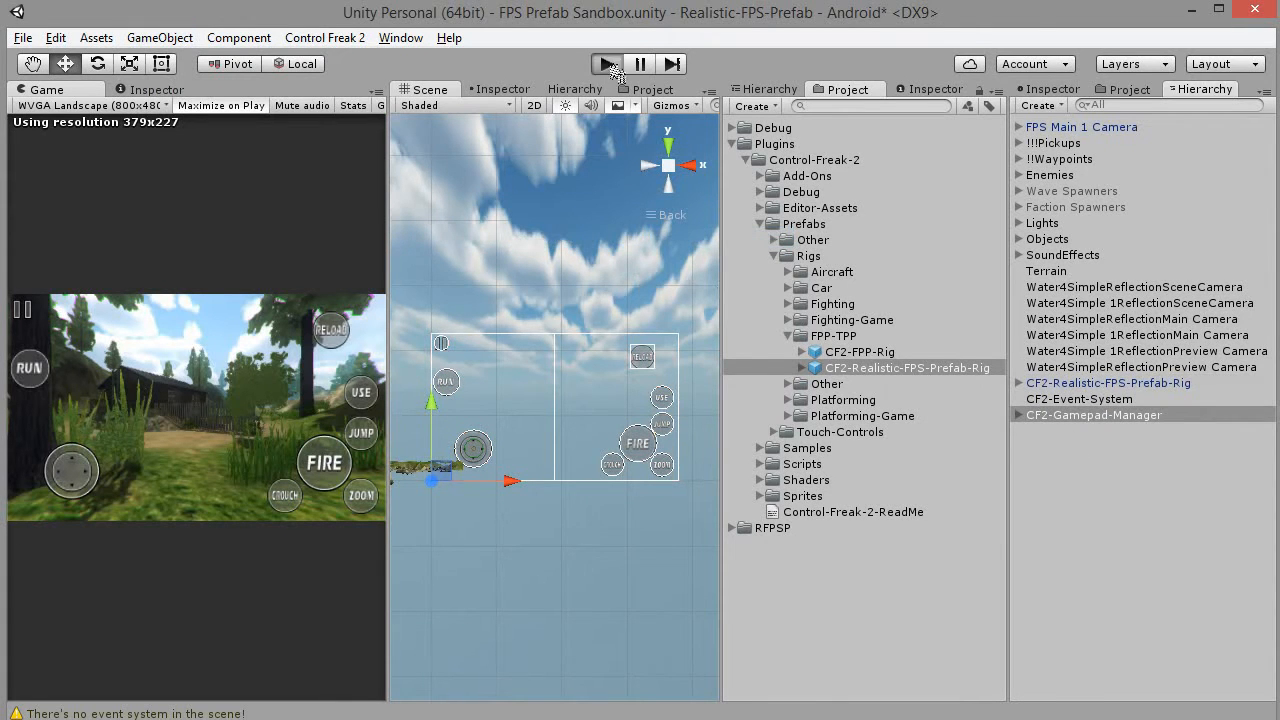
left_click(605, 63)
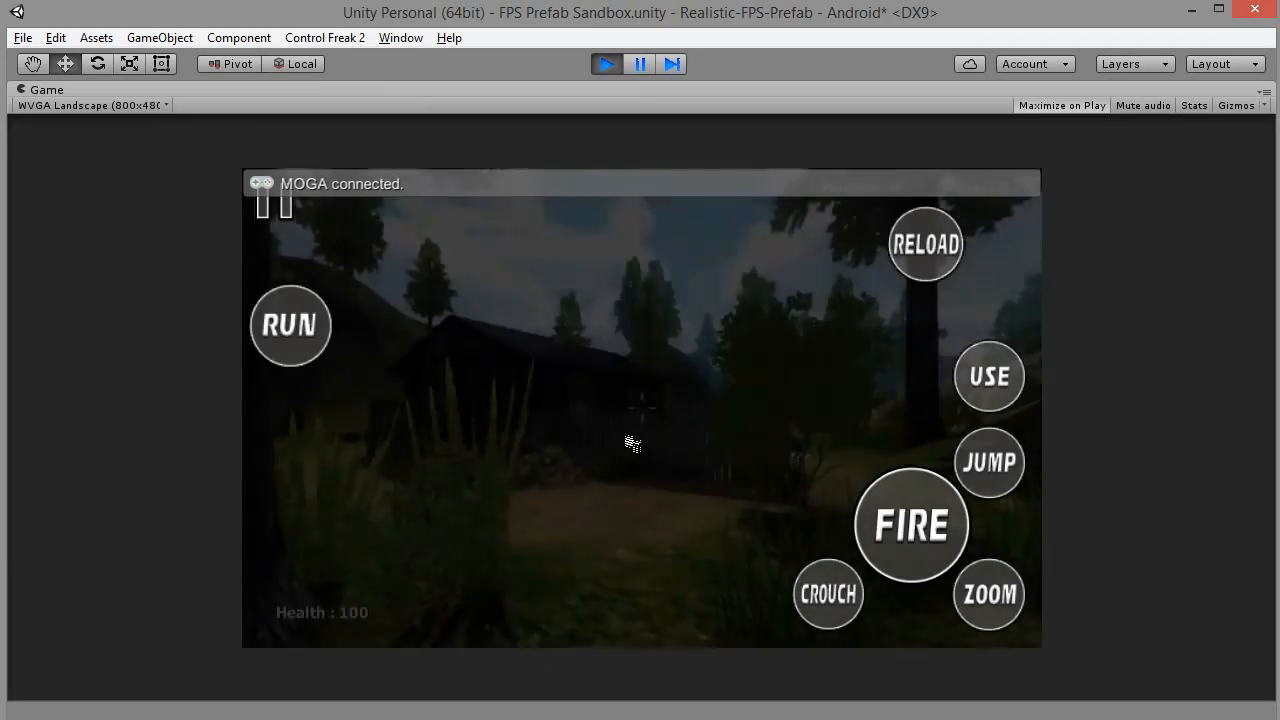